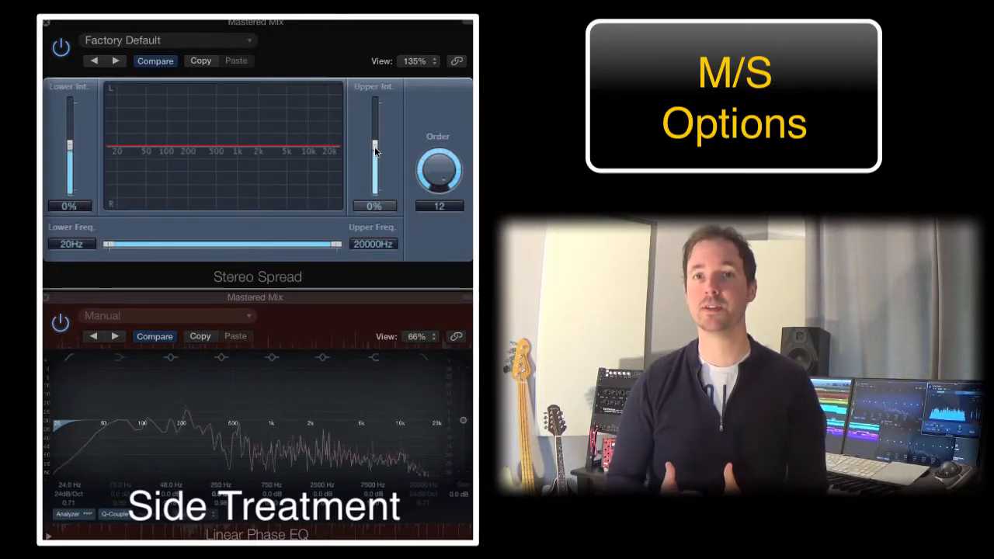
- Raise the stereo spread intensity on the Mastered Mix
{"action": "left_click_drag", "start_coordinate": [375, 156], "coordinate": [374, 122]}
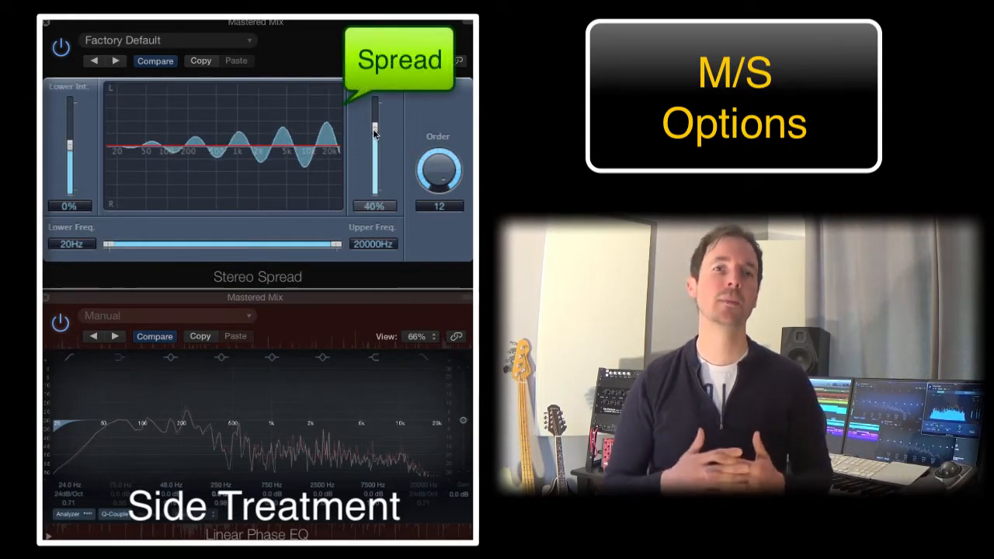
{"action": "left_click_drag", "start_coordinate": [376, 163], "coordinate": [376, 143]}
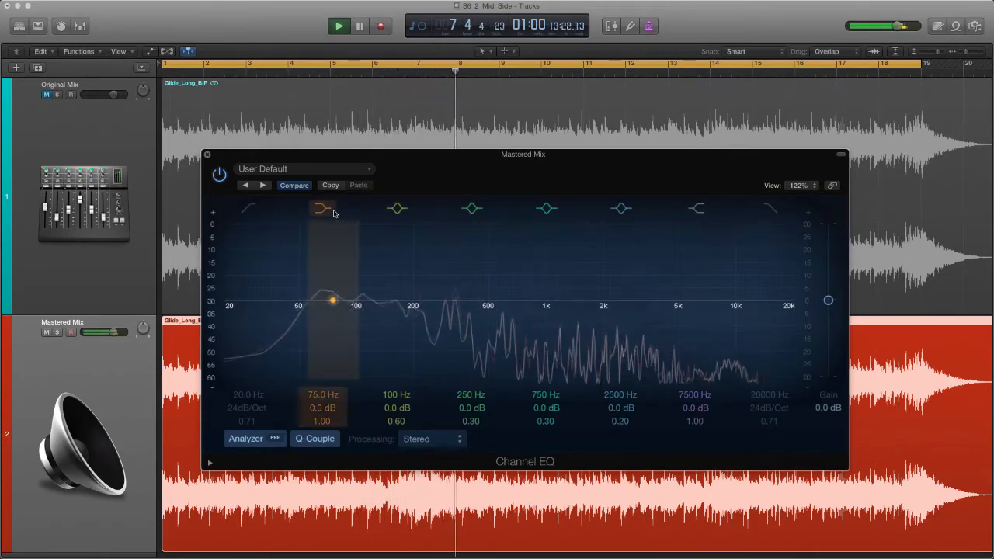
{"action": "left_click", "coordinate": [547, 208]}
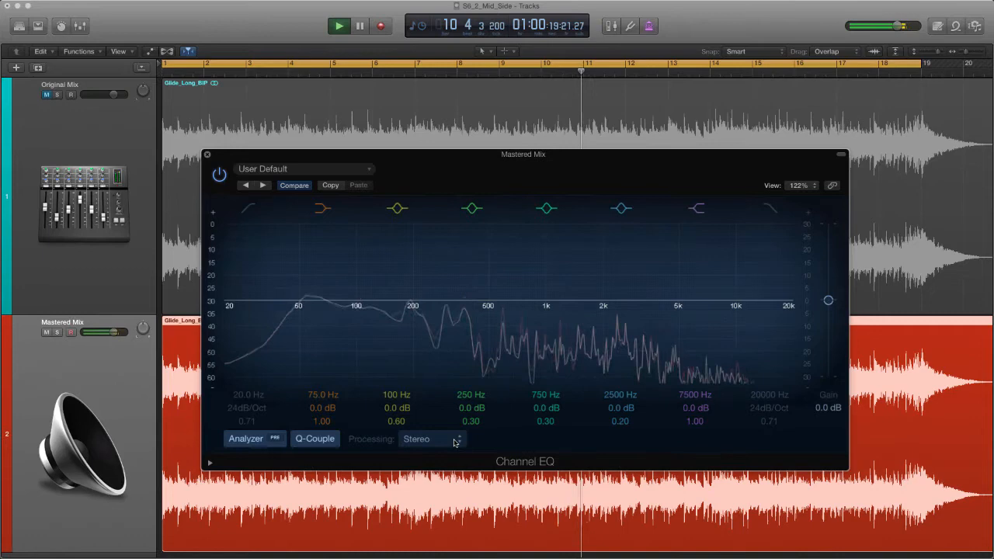
{"action": "left_click", "coordinate": [432, 438]}
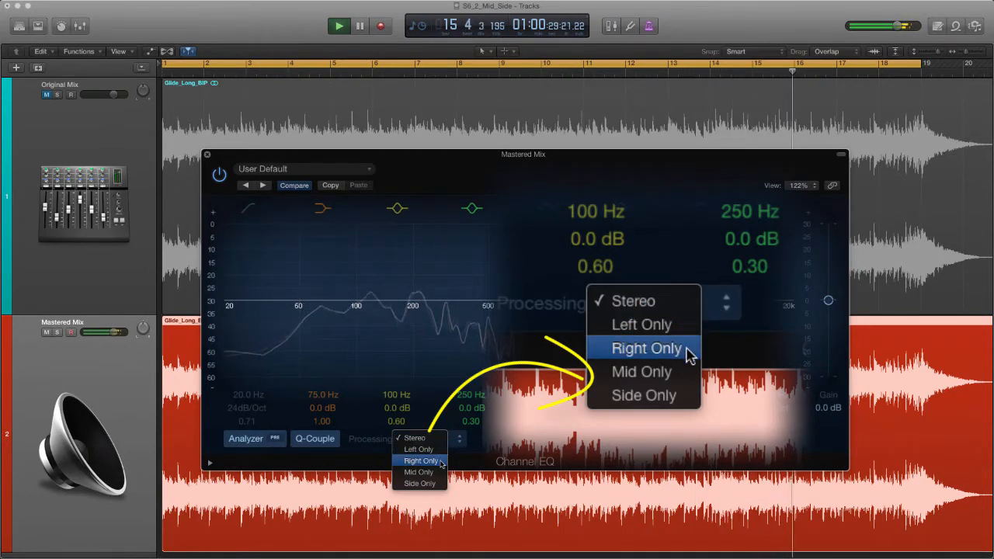
{"action": "mouse_move", "coordinate": [687, 373]}
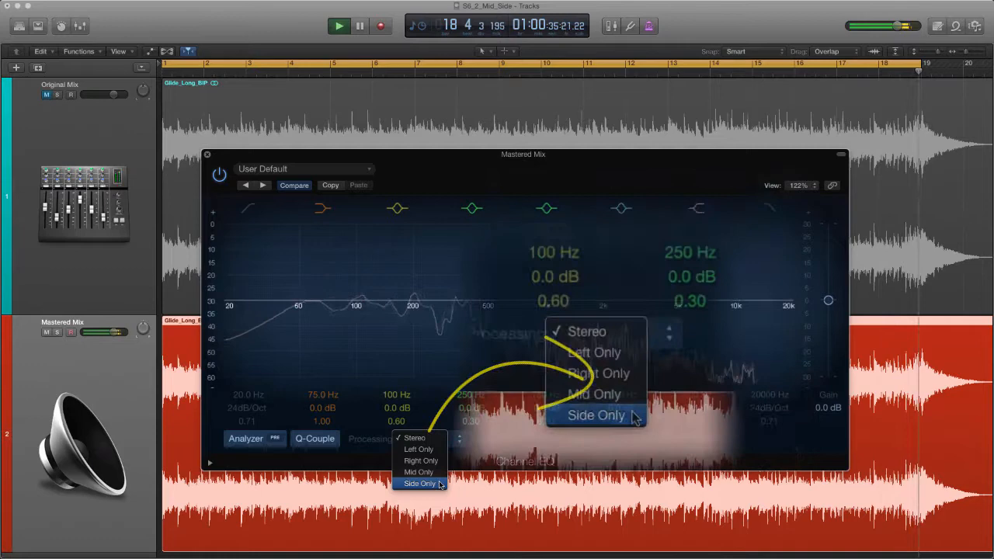
{"action": "left_click", "coordinate": [414, 438]}
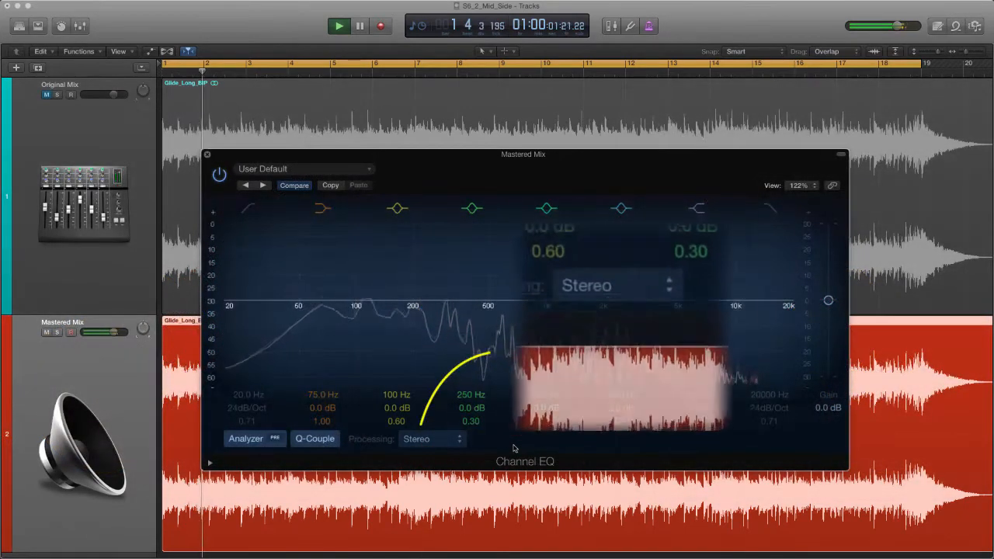
- Set the Channel EQ's Processing mode to Side Only
{"action": "left_click", "coordinate": [432, 438]}
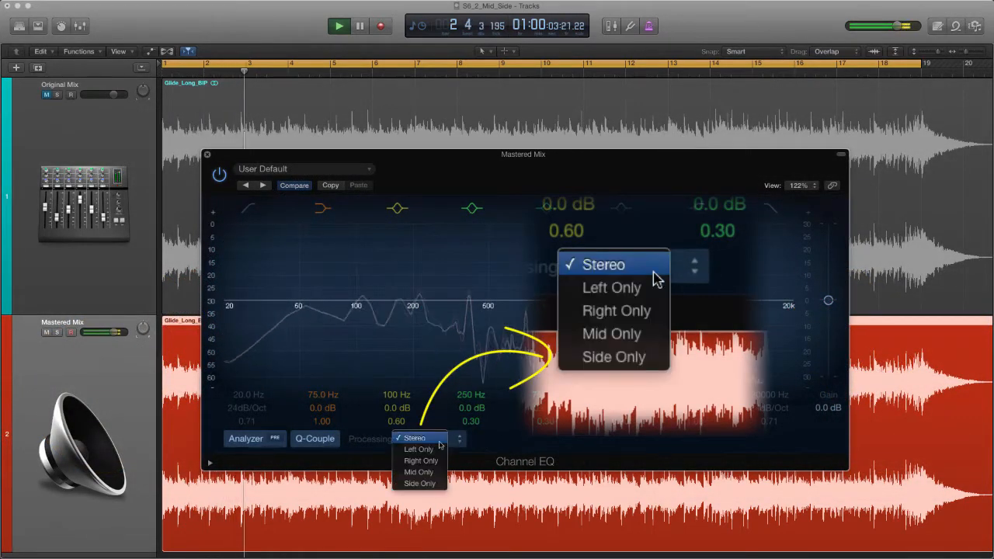
{"action": "left_click", "coordinate": [613, 355]}
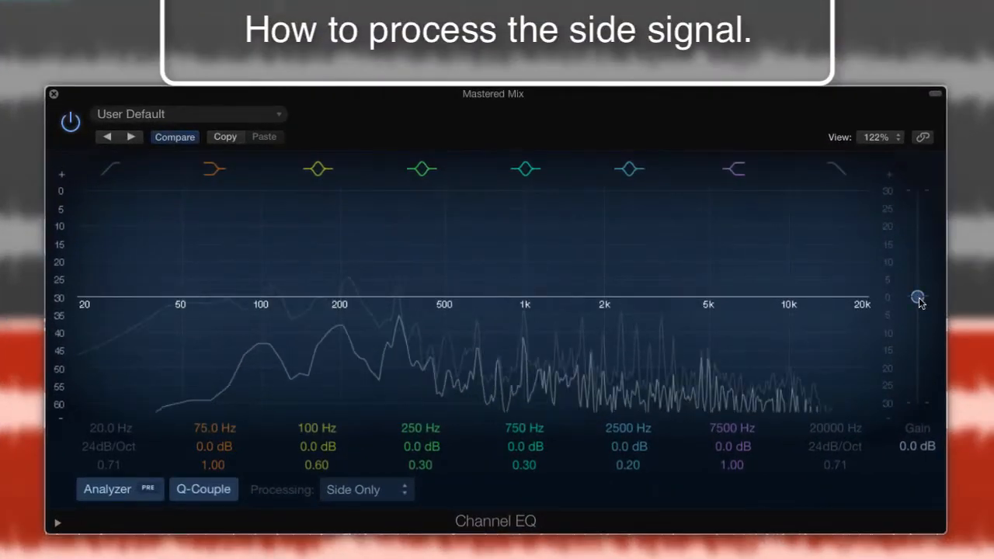
- Boost the side-only gain to +10.5 dB and A/B it against bypass
{"action": "left_click_drag", "start_coordinate": [919, 298], "coordinate": [918, 272]}
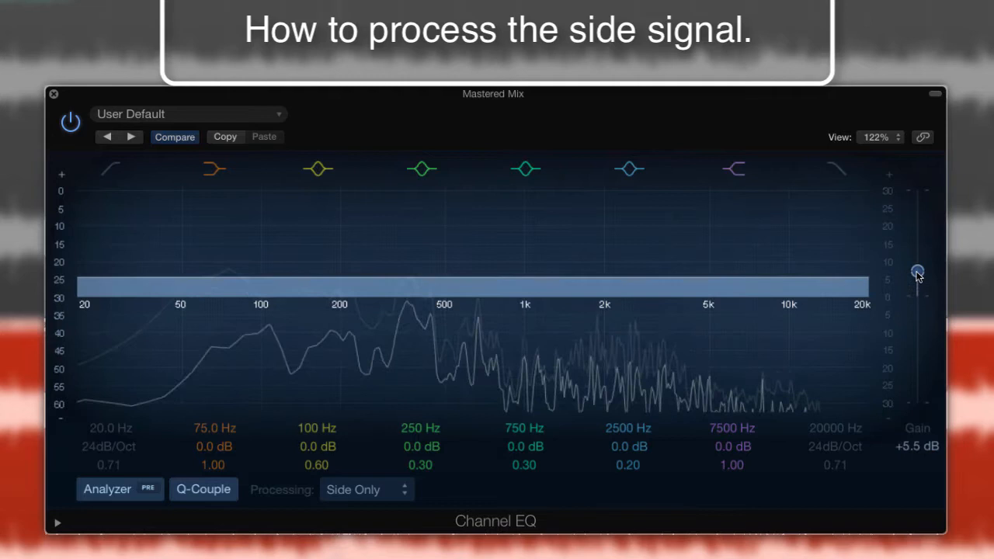
{"action": "left_click_drag", "start_coordinate": [916, 273], "coordinate": [916, 261]}
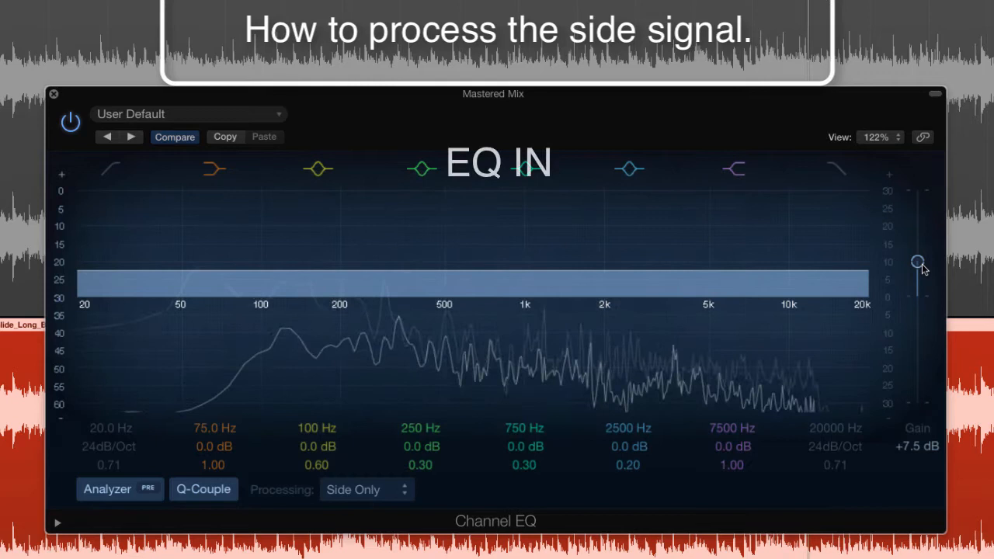
{"action": "left_click_drag", "start_coordinate": [920, 261], "coordinate": [920, 250]}
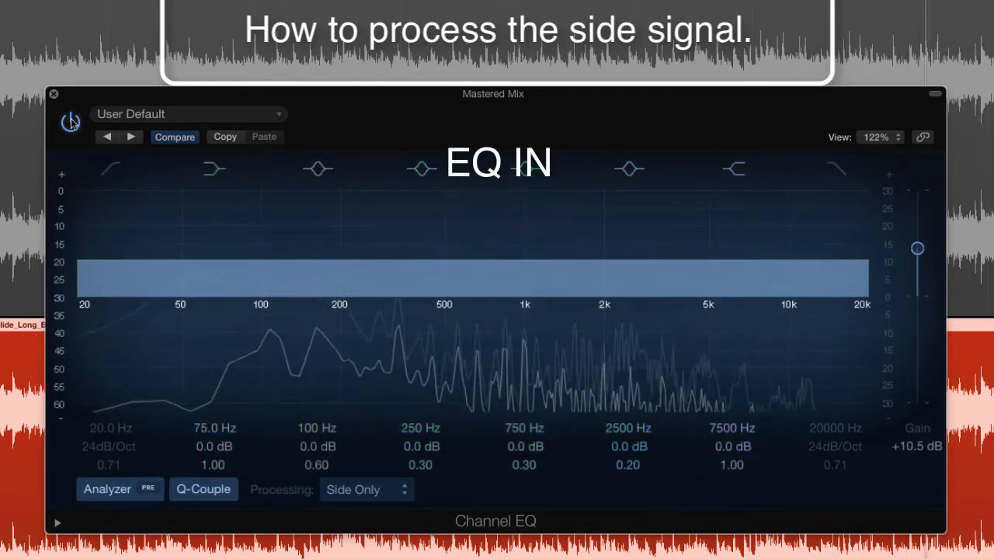
{"action": "left_click", "coordinate": [70, 121]}
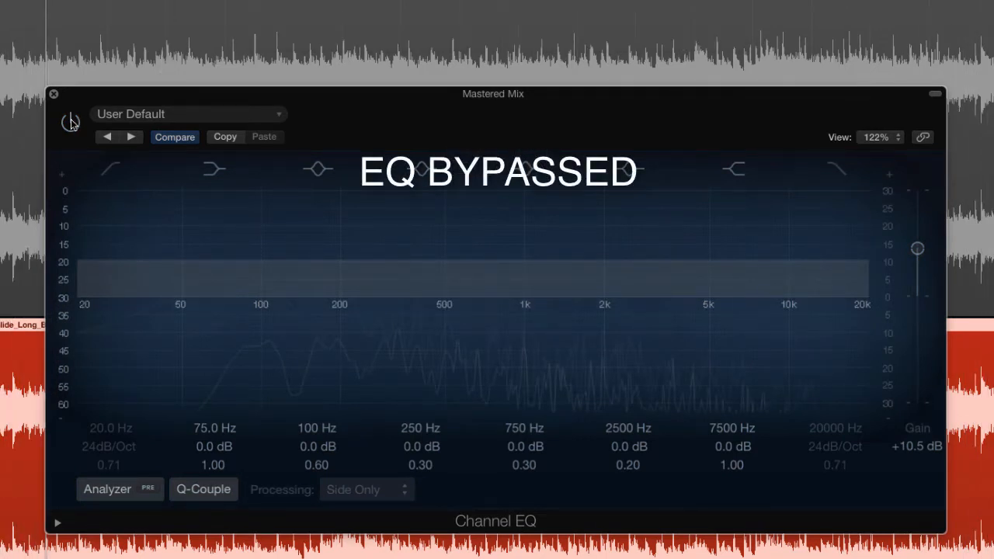
{"action": "left_click", "coordinate": [71, 123]}
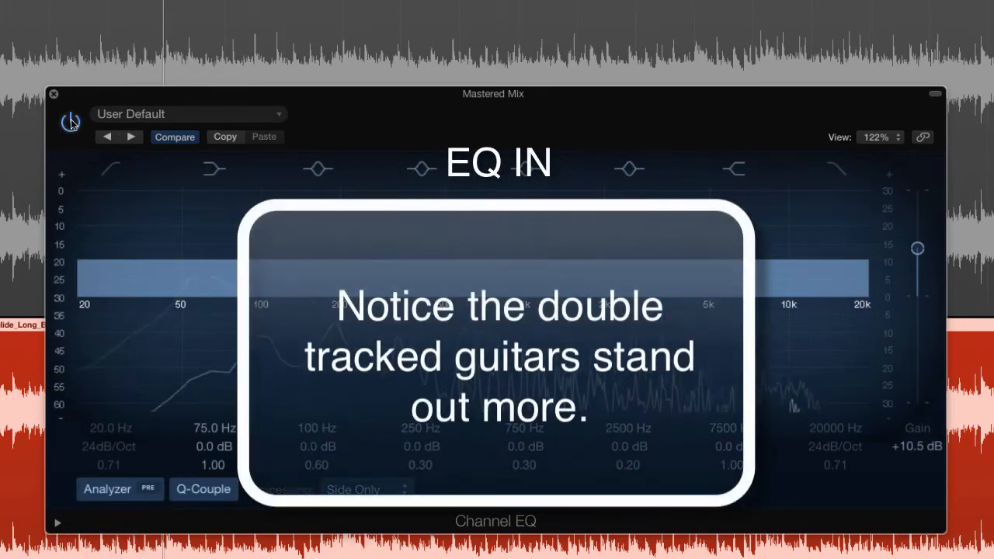
{"action": "left_click", "coordinate": [72, 123]}
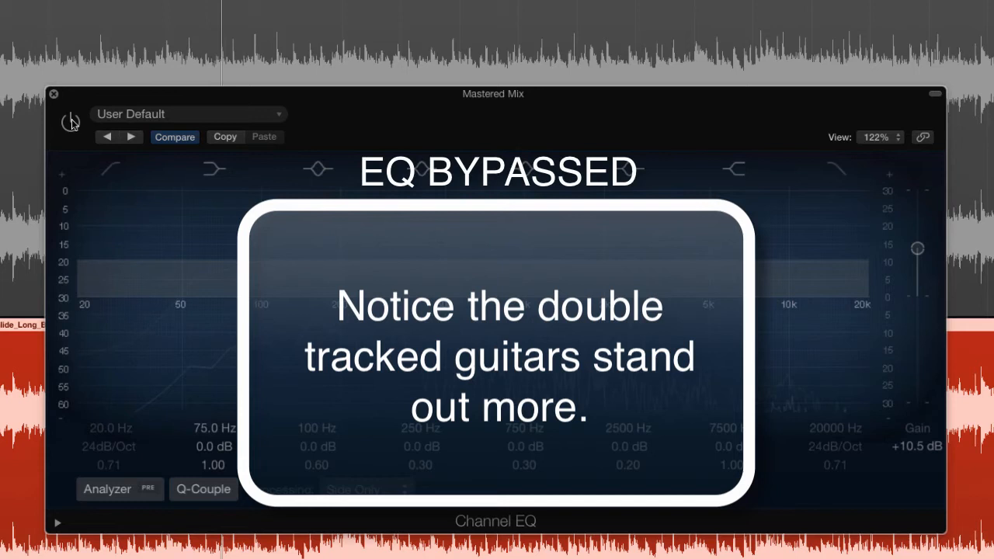
{"action": "left_click", "coordinate": [70, 123]}
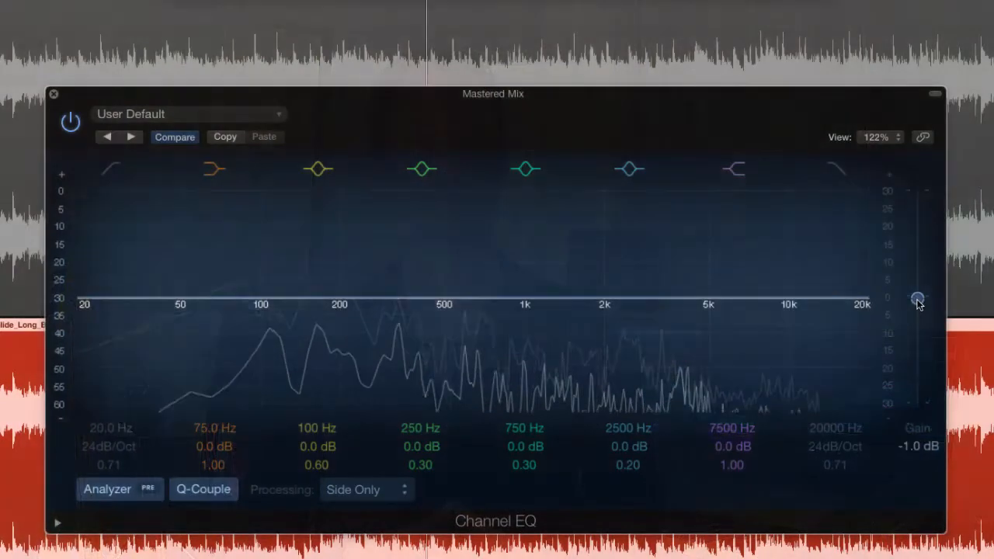
- Cut the side-only gain down to -24 dB and A/B it against bypass
{"action": "left_click_drag", "start_coordinate": [917, 298], "coordinate": [917, 358]}
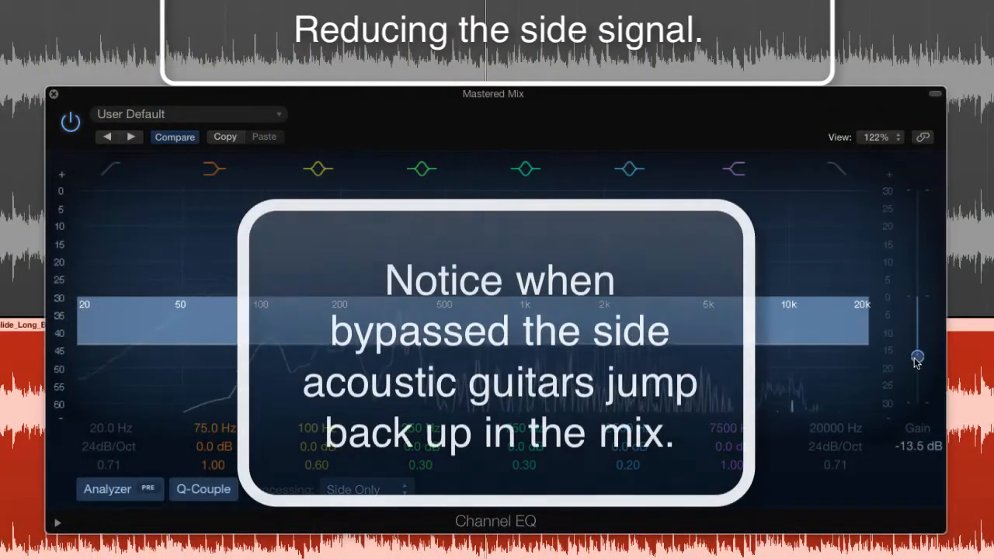
{"action": "left_click_drag", "start_coordinate": [917, 358], "coordinate": [917, 403]}
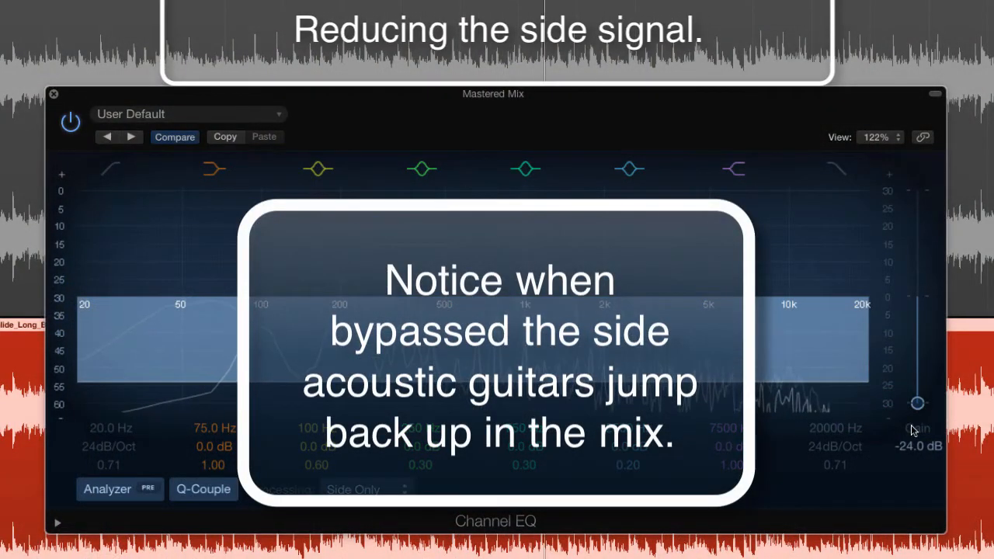
{"action": "left_click", "coordinate": [70, 123]}
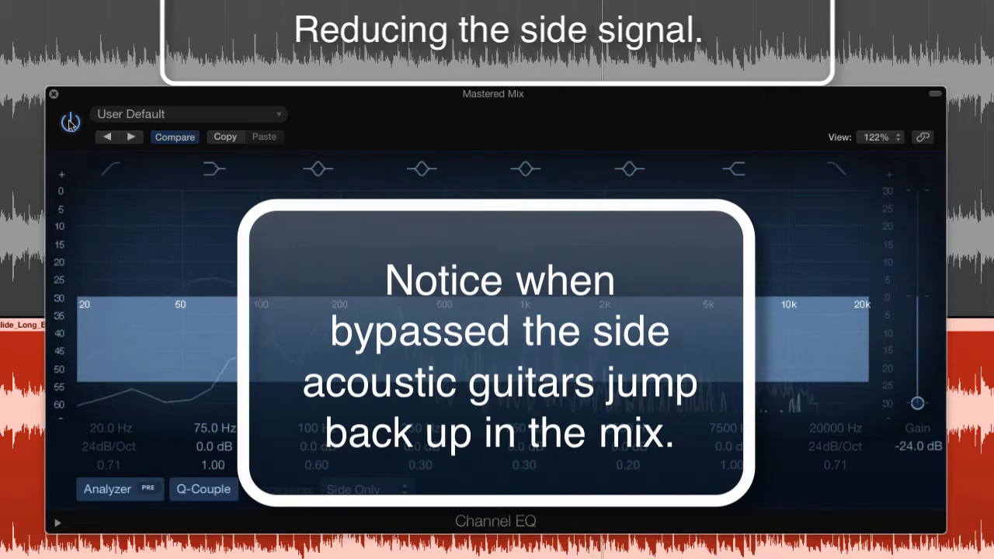
{"action": "left_click", "coordinate": [70, 123]}
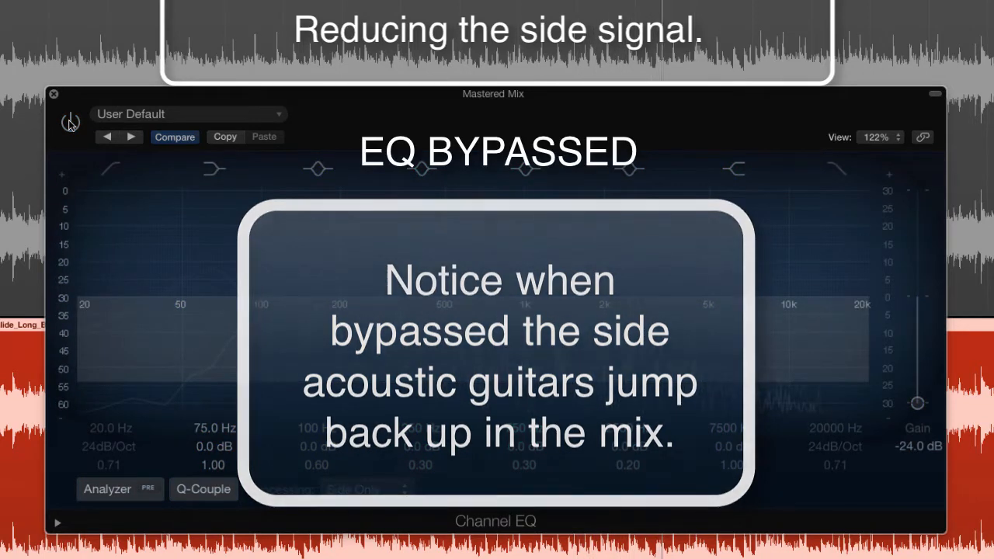
{"action": "left_click", "coordinate": [70, 122]}
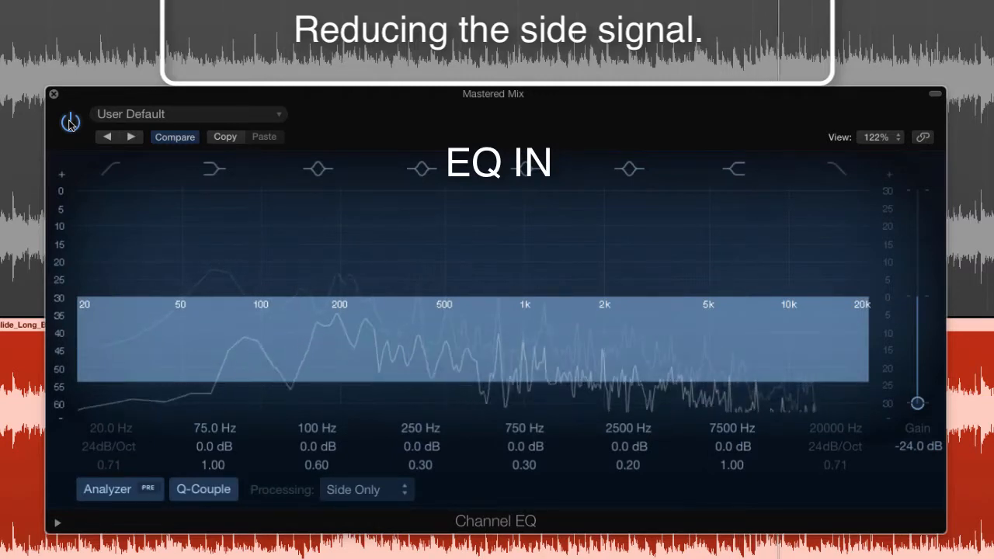
{"action": "left_click", "coordinate": [70, 122]}
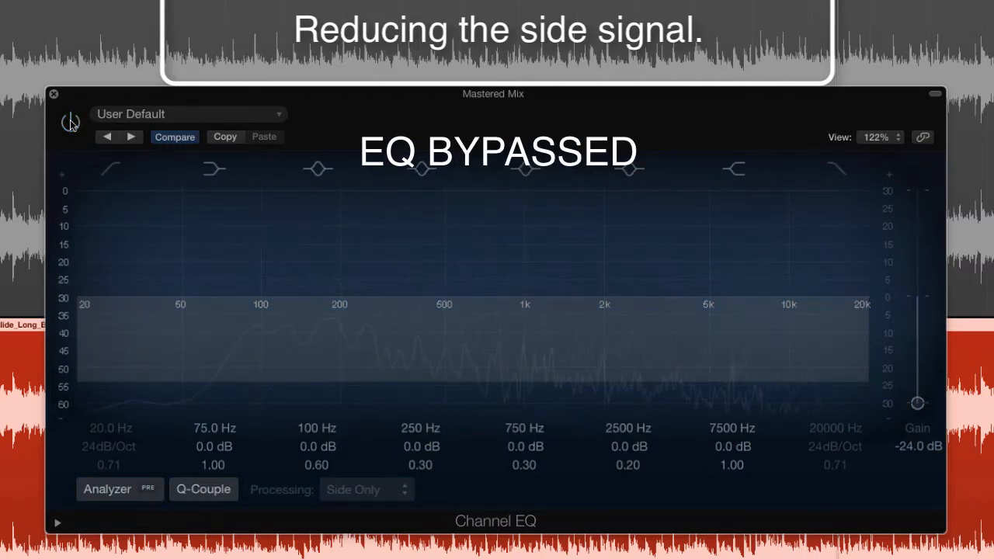
{"action": "left_click", "coordinate": [72, 123]}
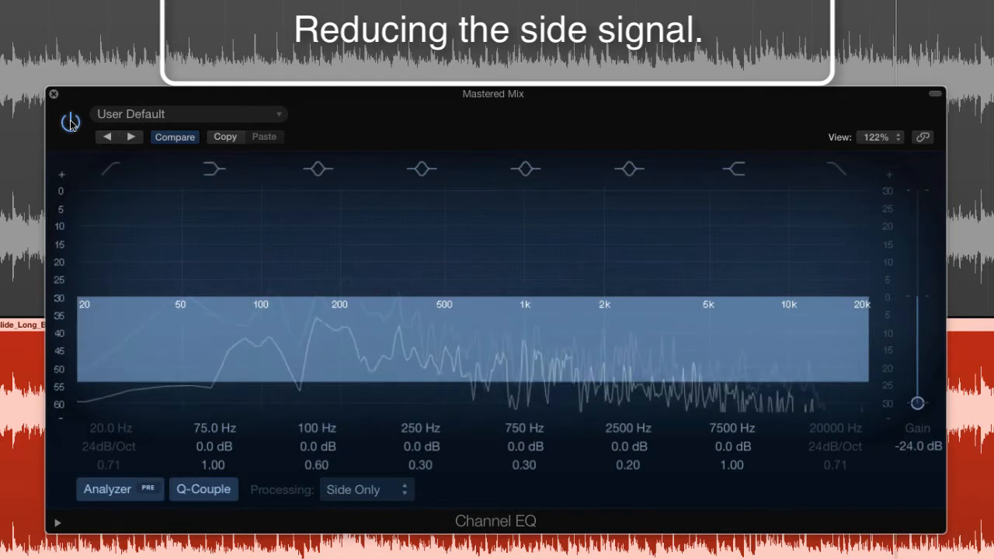
{"action": "left_click", "coordinate": [70, 123]}
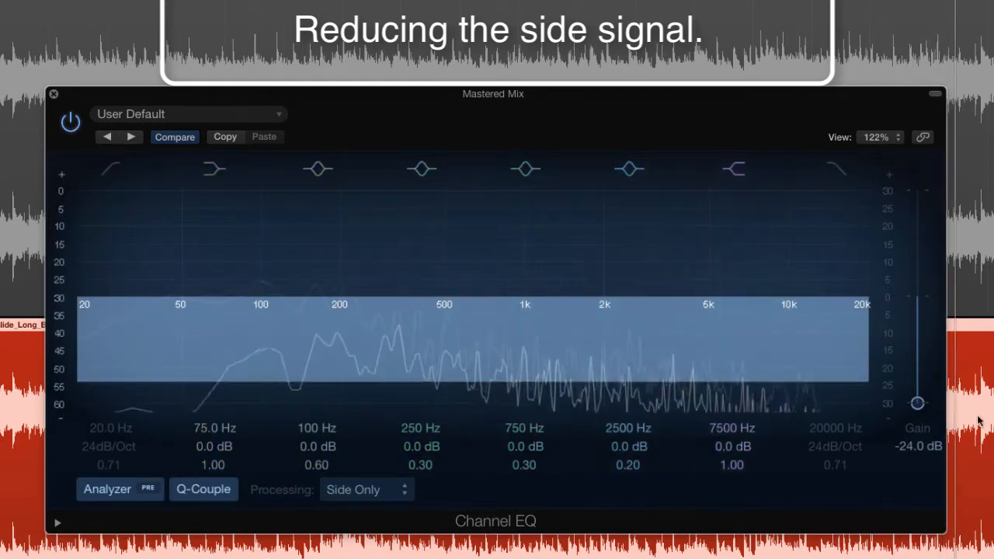
- Bring the side gain back up through -13 dB toward 0 dB
{"action": "left_click_drag", "start_coordinate": [917, 404], "coordinate": [917, 351]}
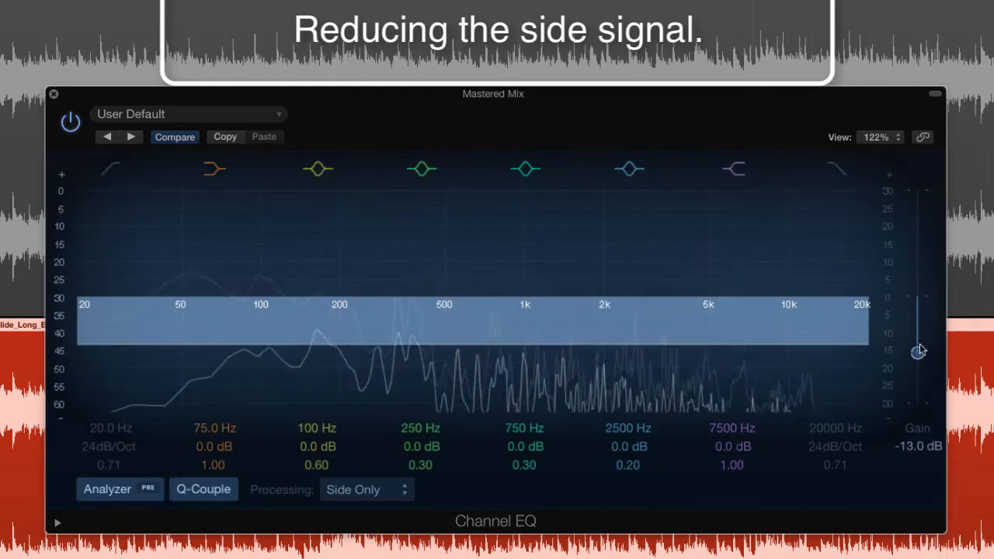
{"action": "left_click_drag", "start_coordinate": [919, 351], "coordinate": [918, 297]}
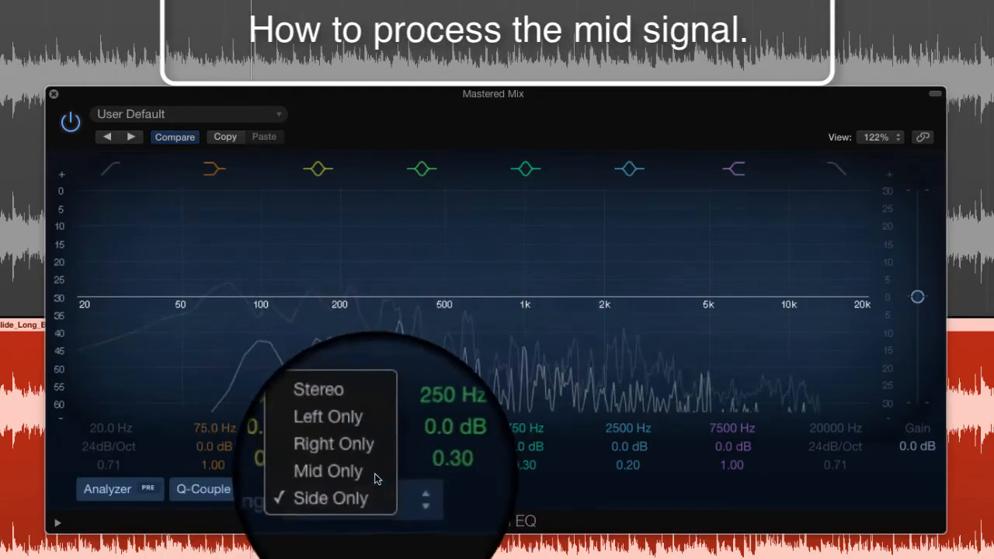
- Switch Processing to Mid Only and trial a -2 dB mid gain cut
{"action": "left_click", "coordinate": [328, 471]}
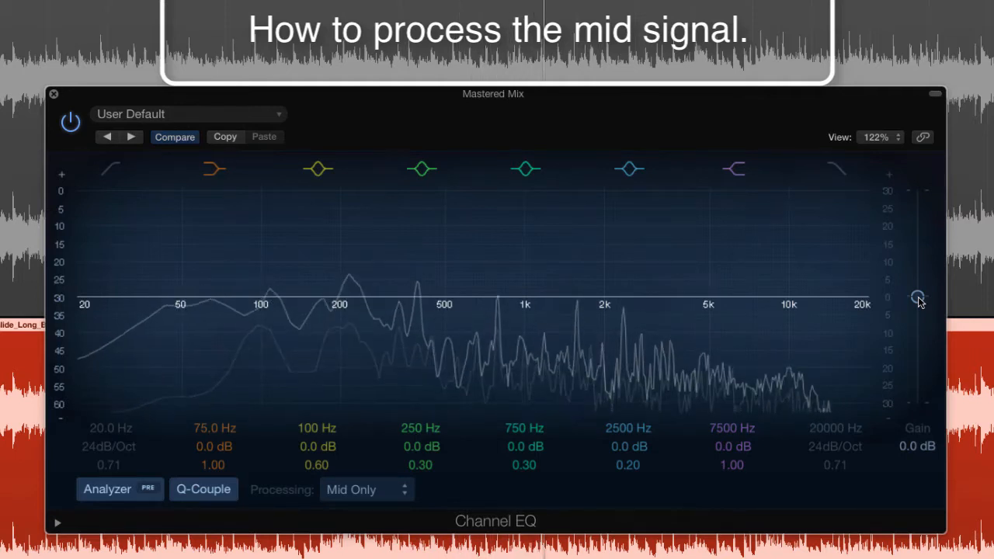
{"action": "left_click_drag", "start_coordinate": [920, 301], "coordinate": [920, 308]}
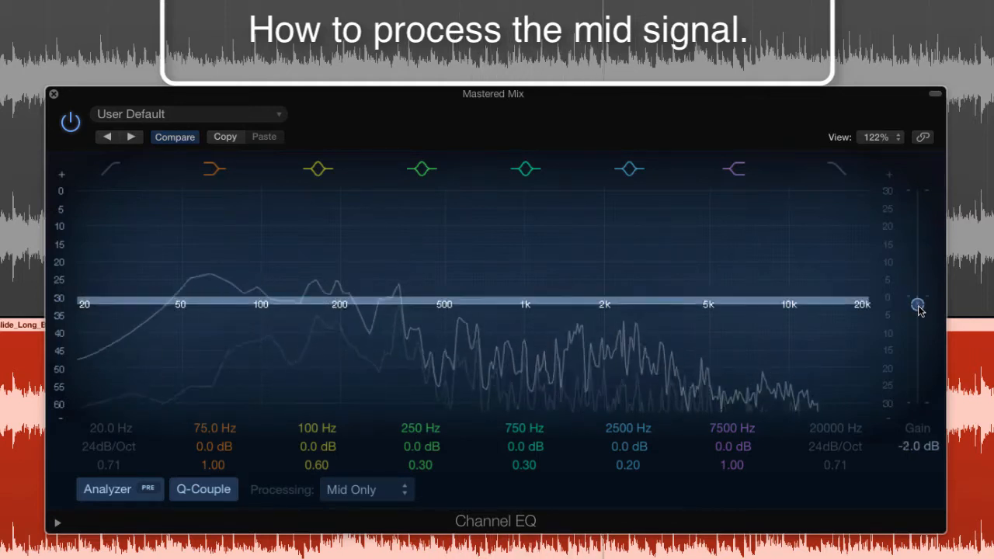
{"action": "left_click_drag", "start_coordinate": [917, 304], "coordinate": [916, 392]}
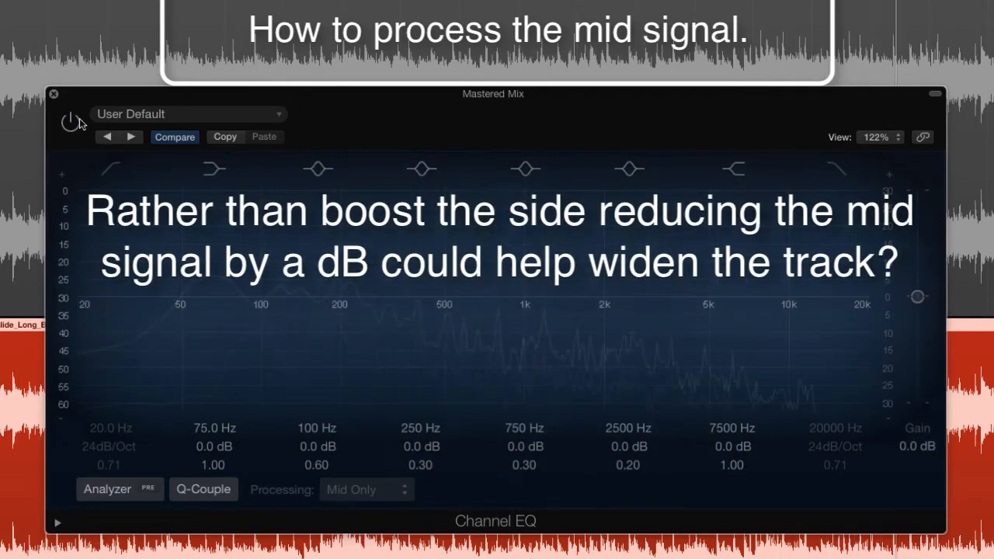
{"action": "left_click", "coordinate": [70, 123]}
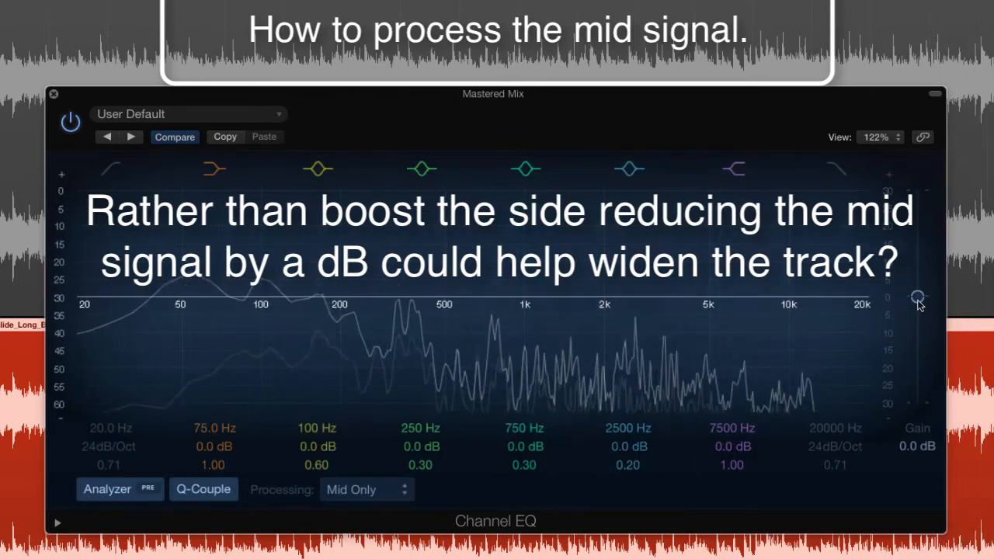
- Audition mid gain cuts of -2.5 and -3 dB, returning to 0 dB
{"action": "left_click_drag", "start_coordinate": [920, 298], "coordinate": [920, 317]}
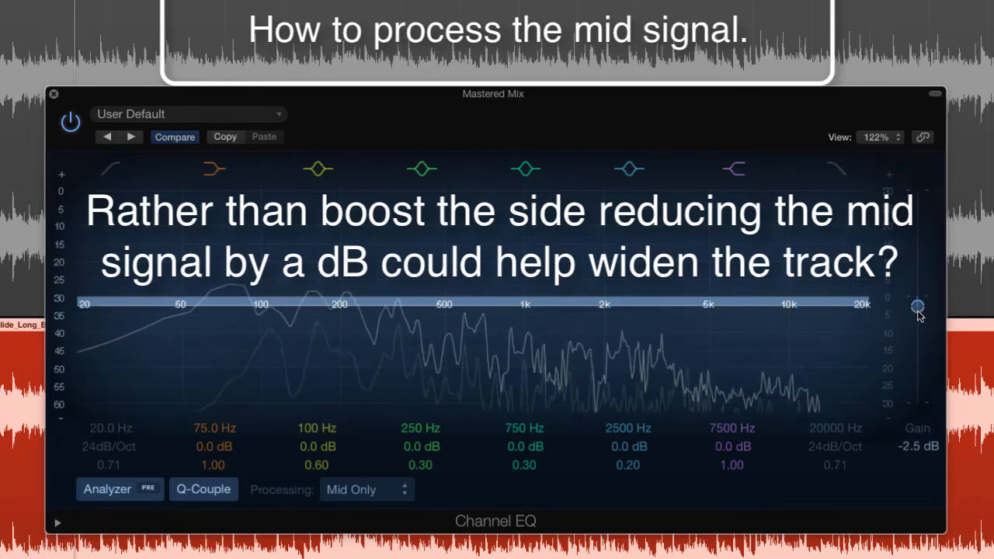
{"action": "left_click_drag", "start_coordinate": [917, 311], "coordinate": [916, 304]}
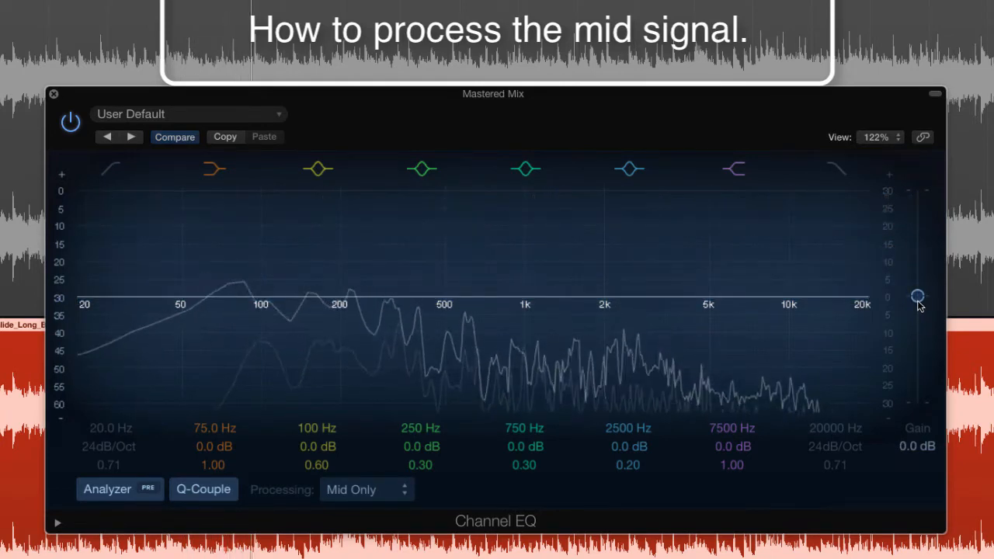
{"action": "left_click_drag", "start_coordinate": [917, 297], "coordinate": [916, 307]}
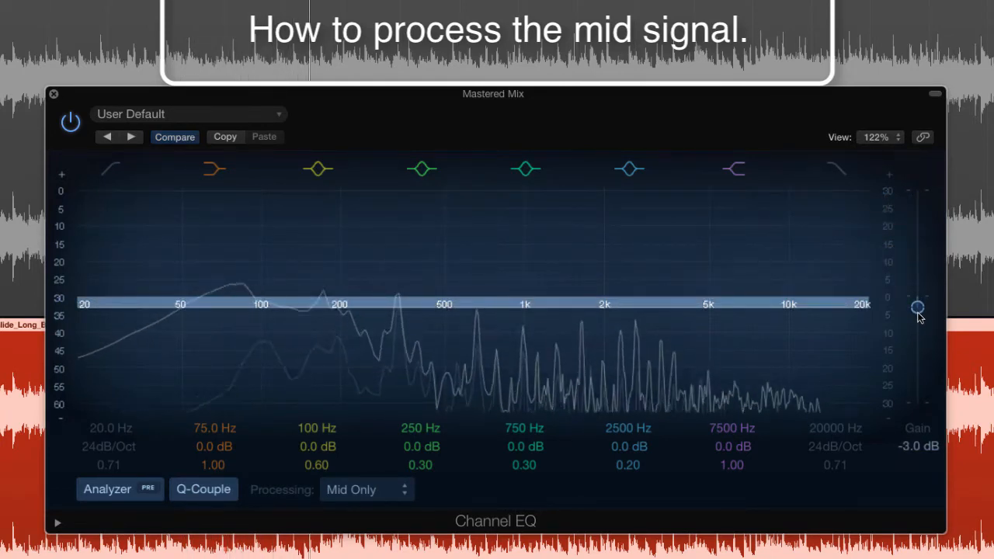
{"action": "left_click", "coordinate": [69, 122]}
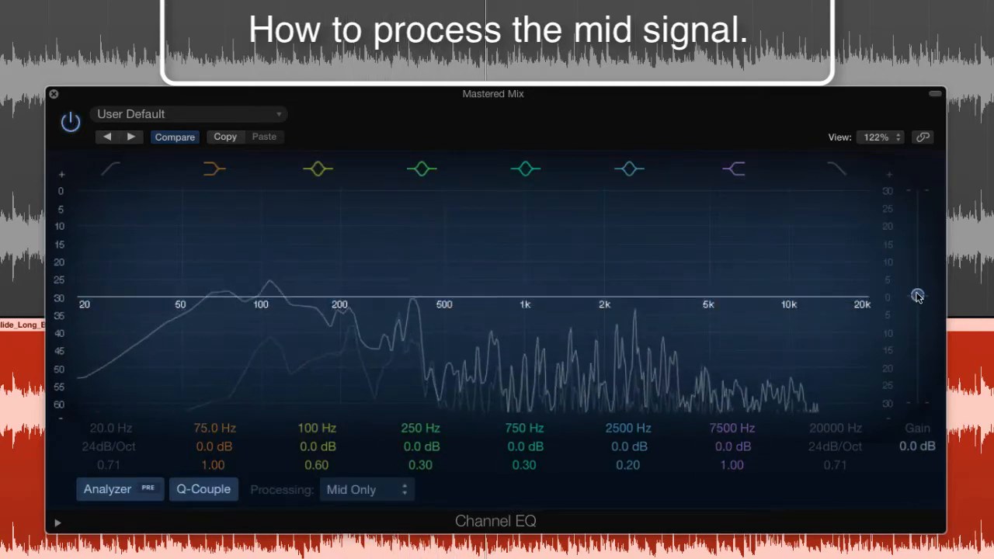
- Boost the mid-only gain to +3.5 dB and A/B it against bypass
{"action": "left_click_drag", "start_coordinate": [918, 295], "coordinate": [918, 279]}
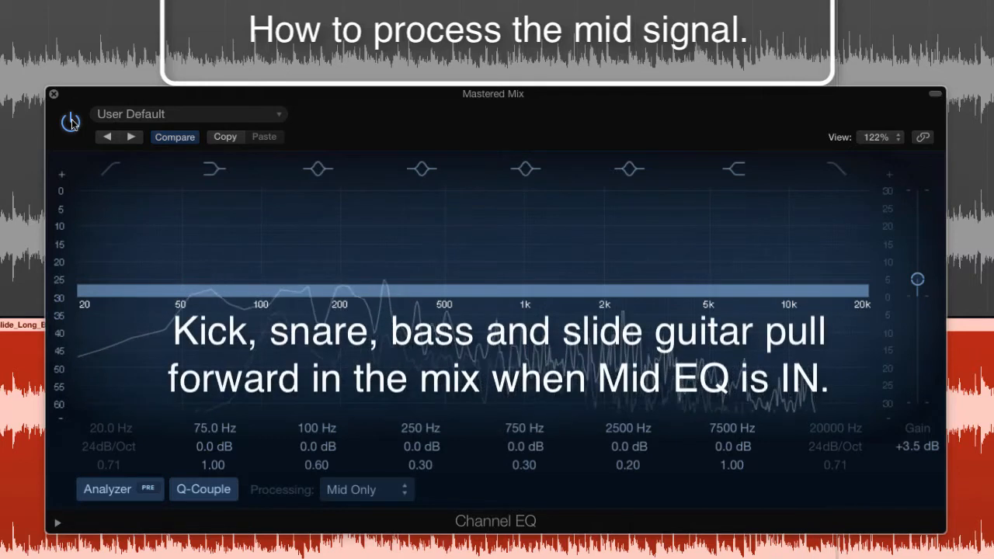
{"action": "left_click", "coordinate": [70, 123]}
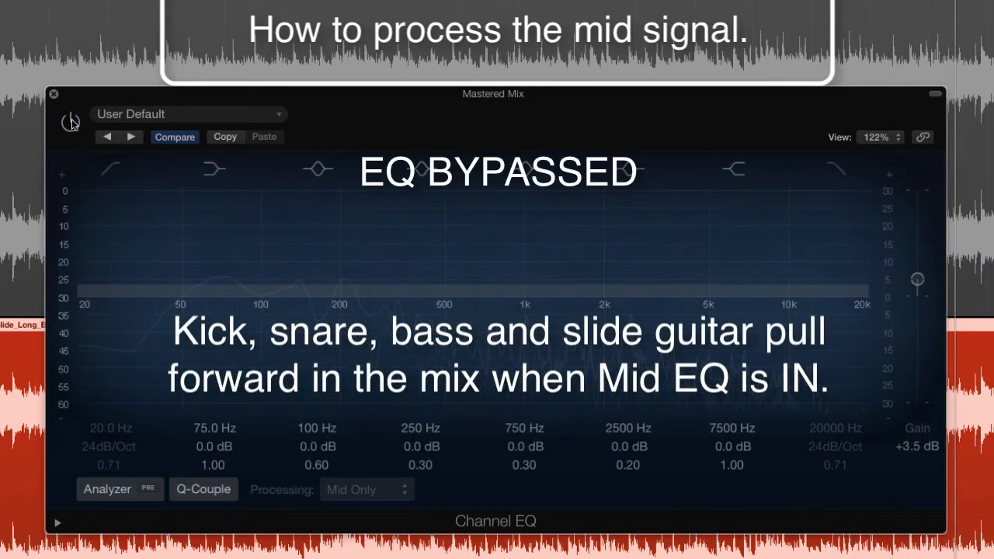
{"action": "left_click", "coordinate": [68, 123]}
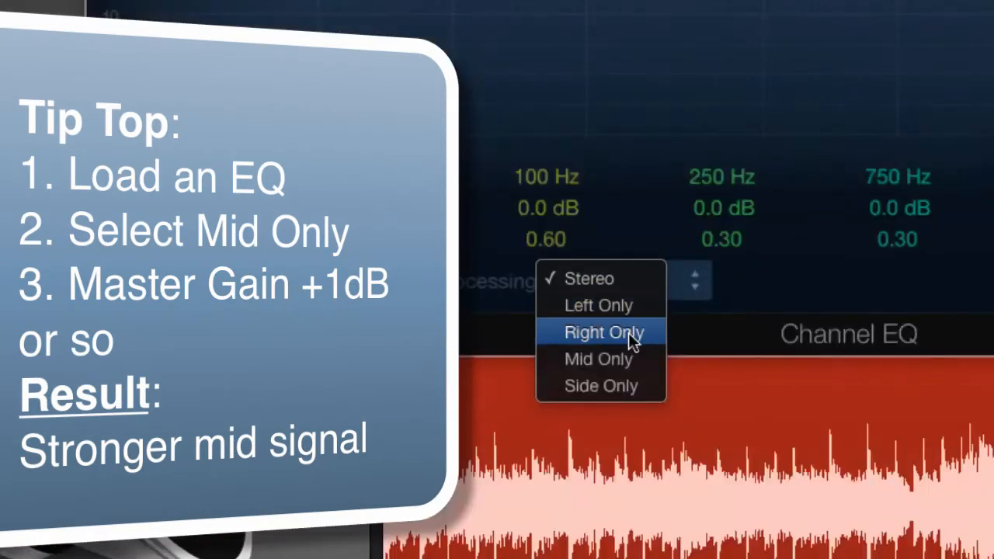
- Choose Mid Only processing on the Channel EQ
{"action": "left_click", "coordinate": [600, 359]}
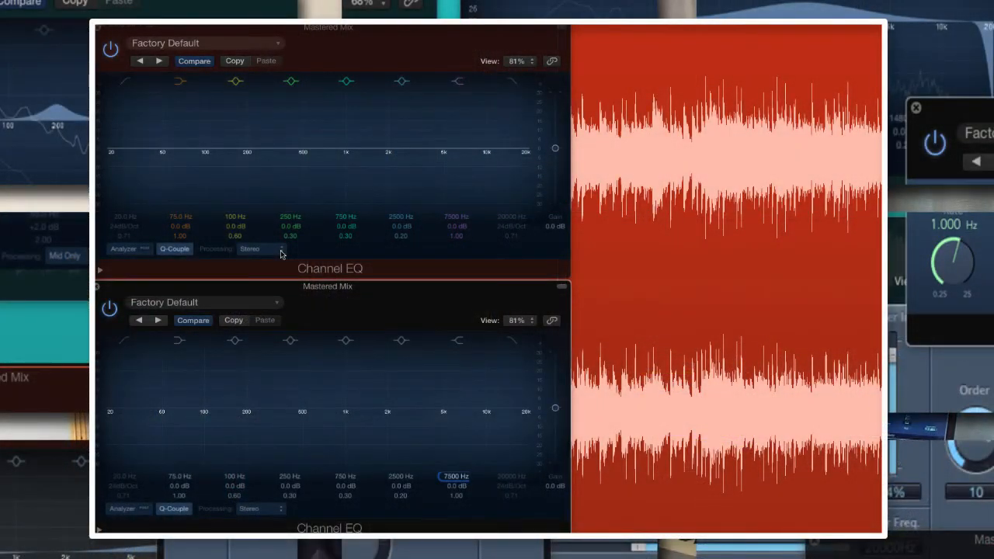
- Set the first Channel EQ to Mid Only and the second to Side Only
{"action": "left_click", "coordinate": [249, 249]}
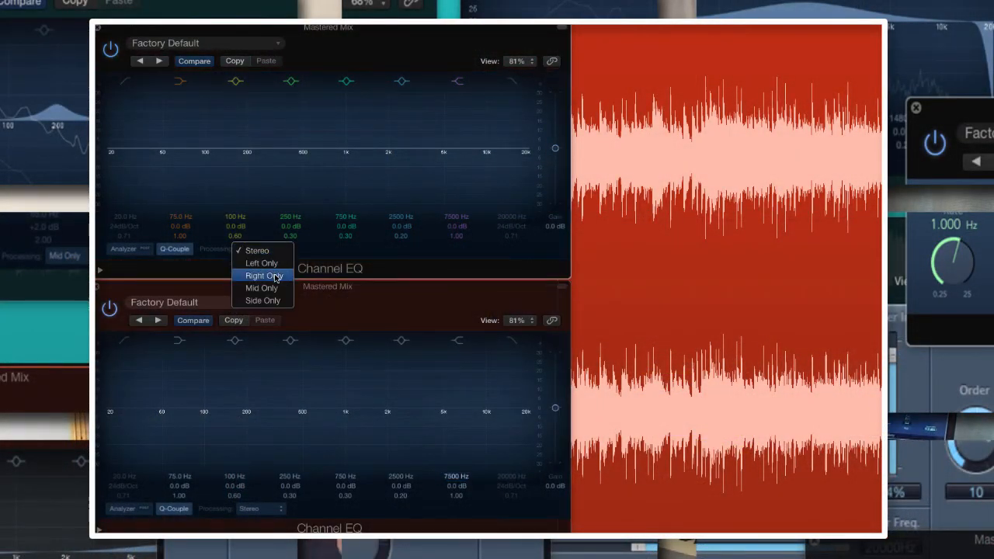
{"action": "left_click", "coordinate": [261, 287]}
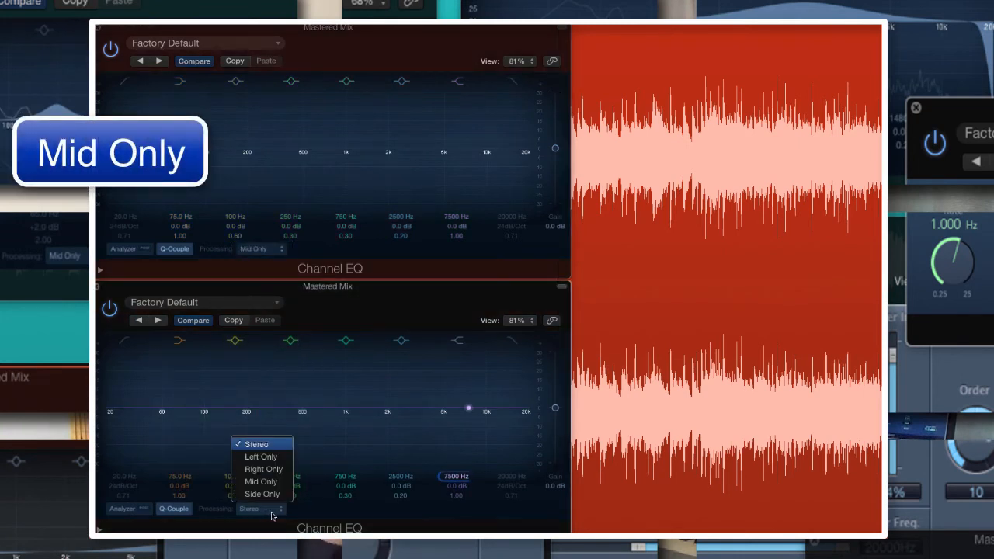
{"action": "left_click", "coordinate": [263, 495]}
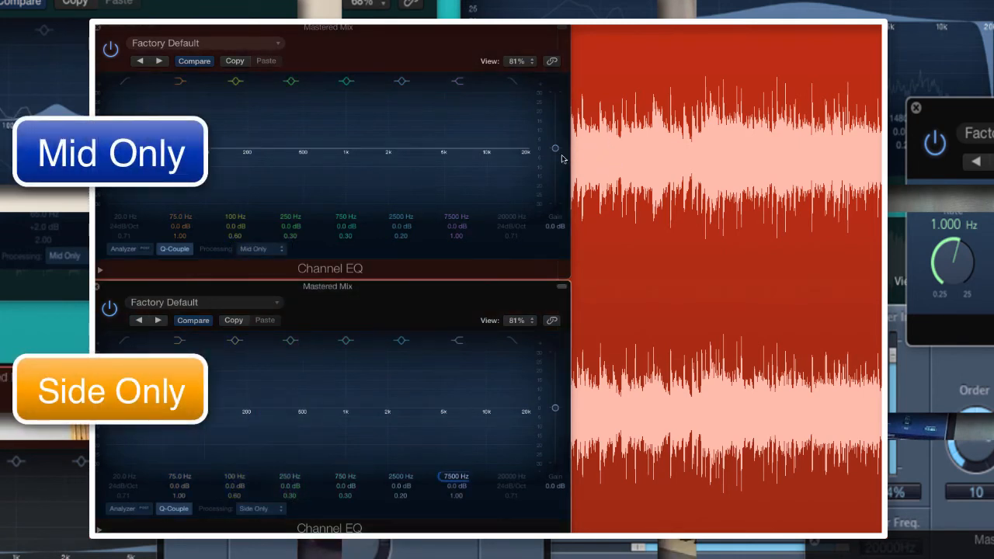
- Draw a rising side-gain automation ramp and shift a side EQ band lower
{"action": "left_click_drag", "start_coordinate": [556, 149], "coordinate": [556, 152]}
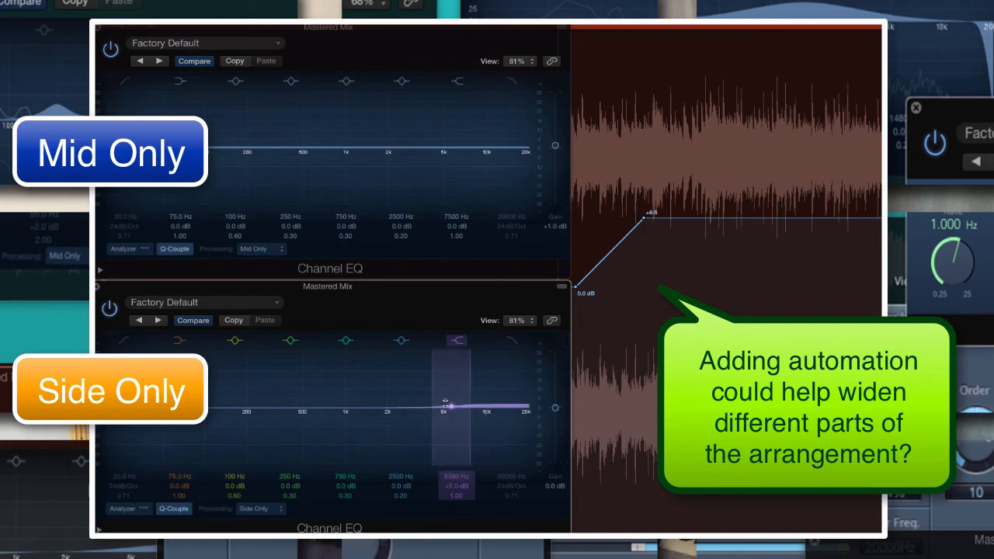
{"action": "left_click_drag", "start_coordinate": [457, 404], "coordinate": [413, 402]}
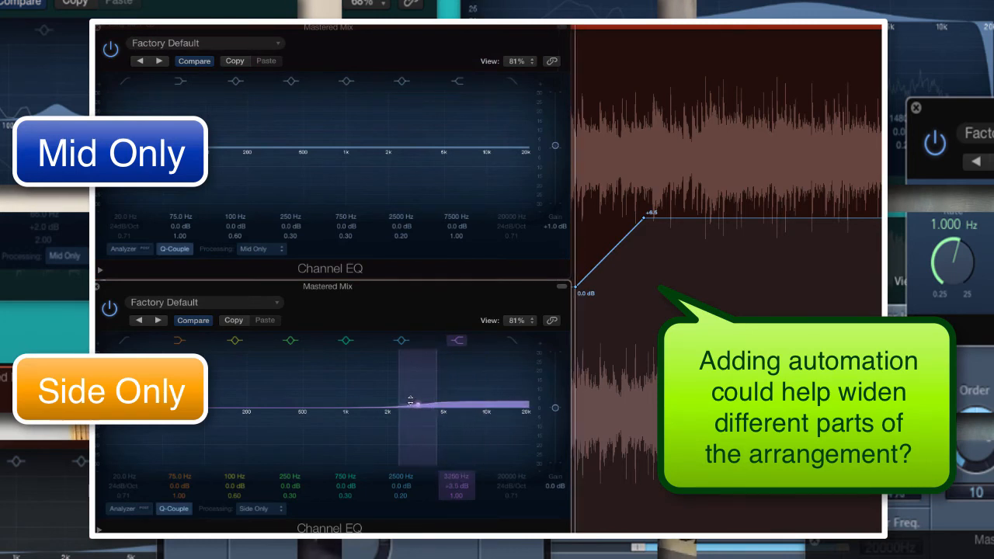